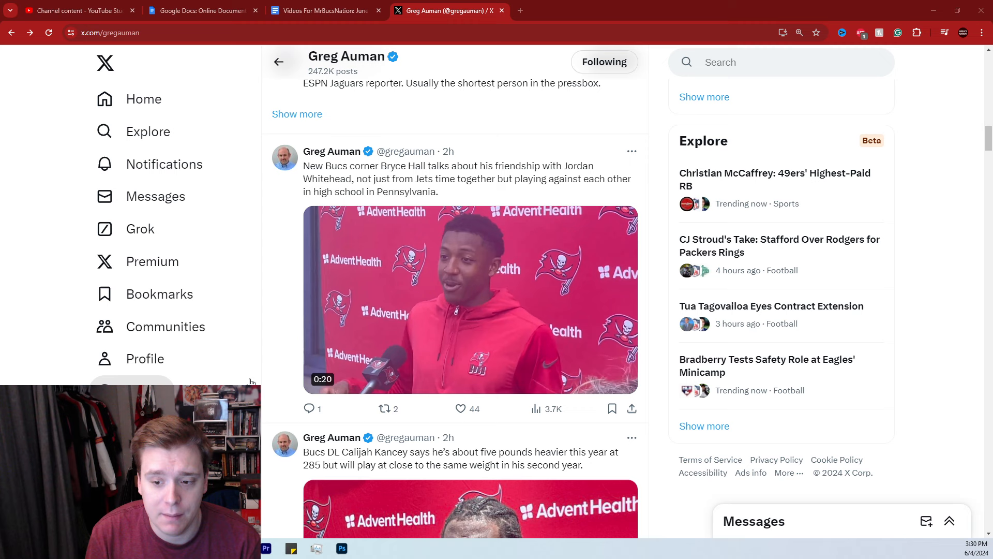
Scroll through the replies feed past the Todd Bowles and Deven Thompkins reply threads.
scroll(down, 3)
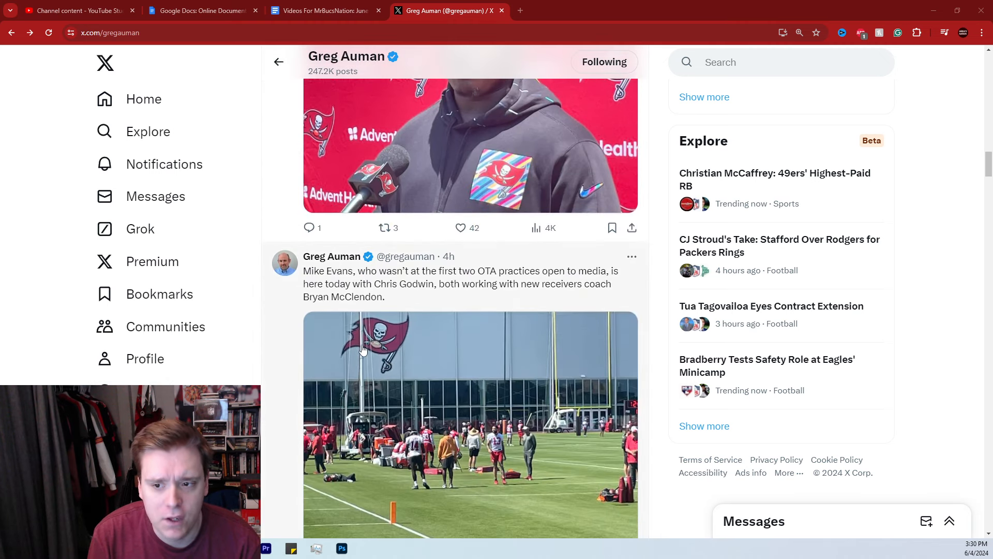
scroll(down, 3)
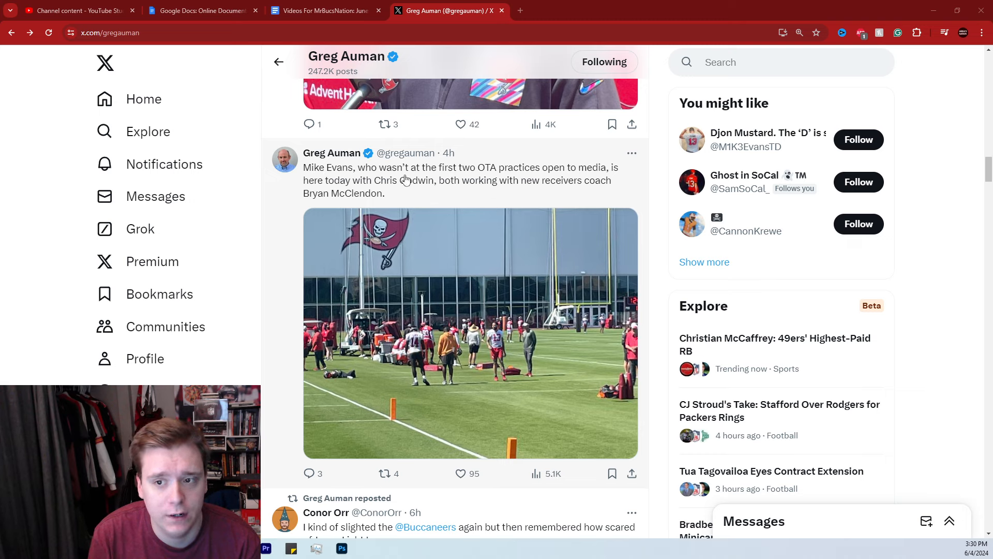
mouse_move(505, 186)
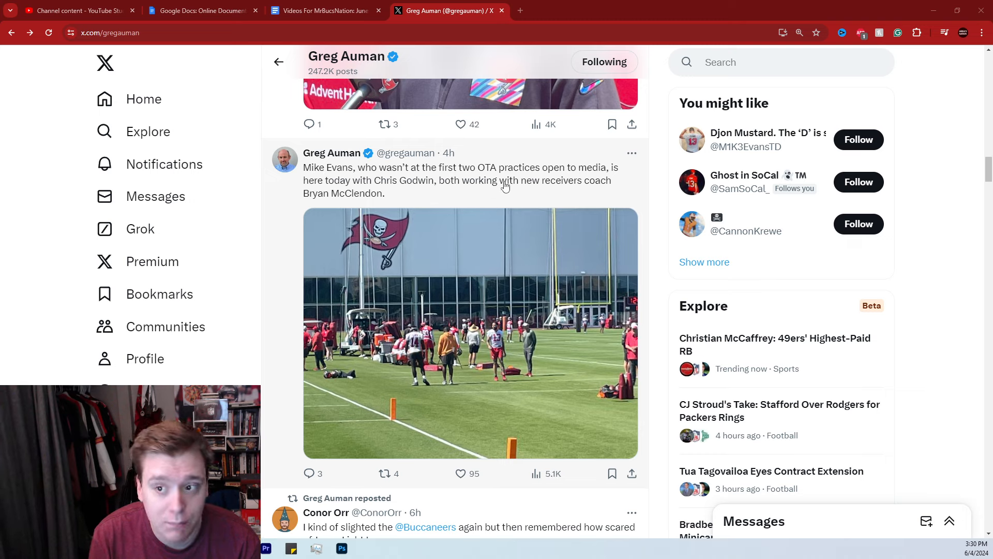
mouse_move(405, 199)
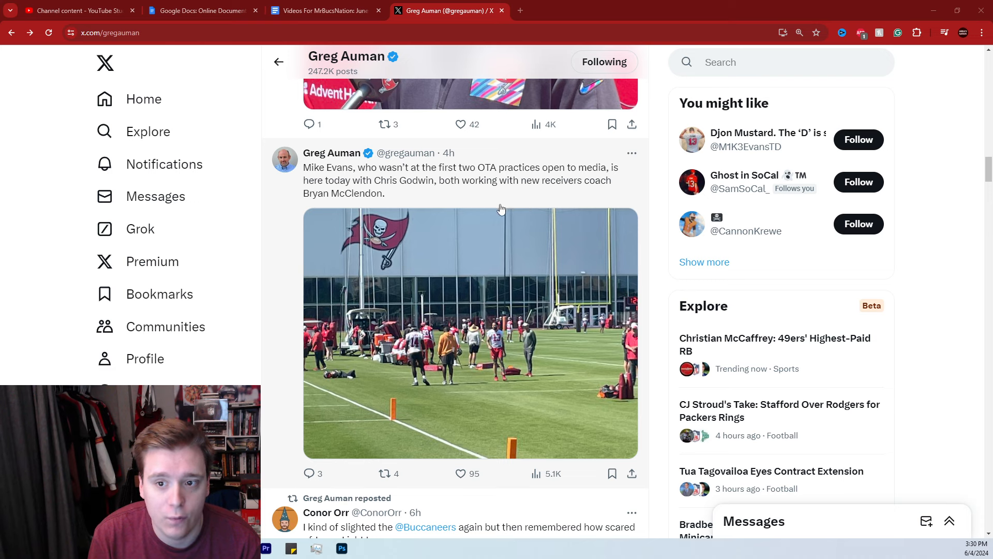
scroll(up, 3)
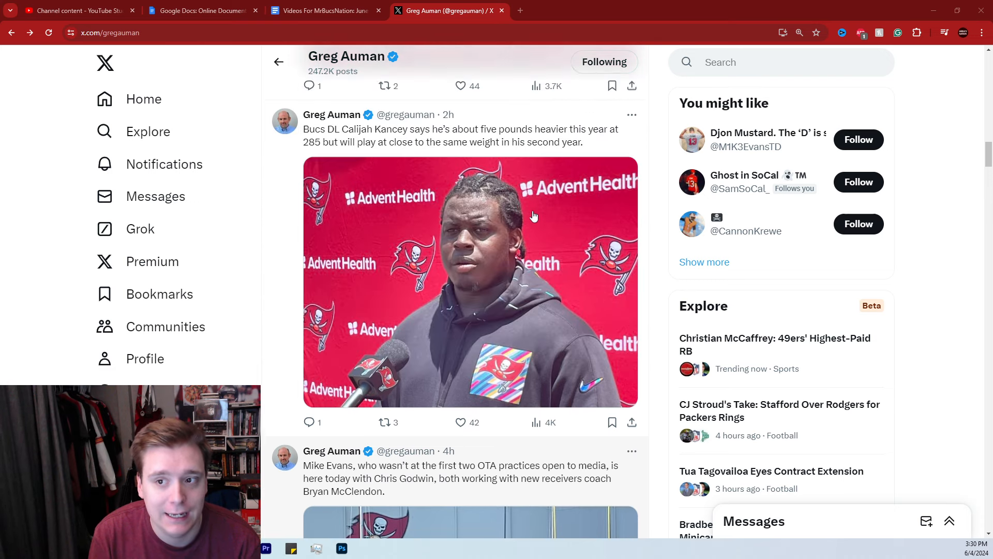
scroll(down, 3)
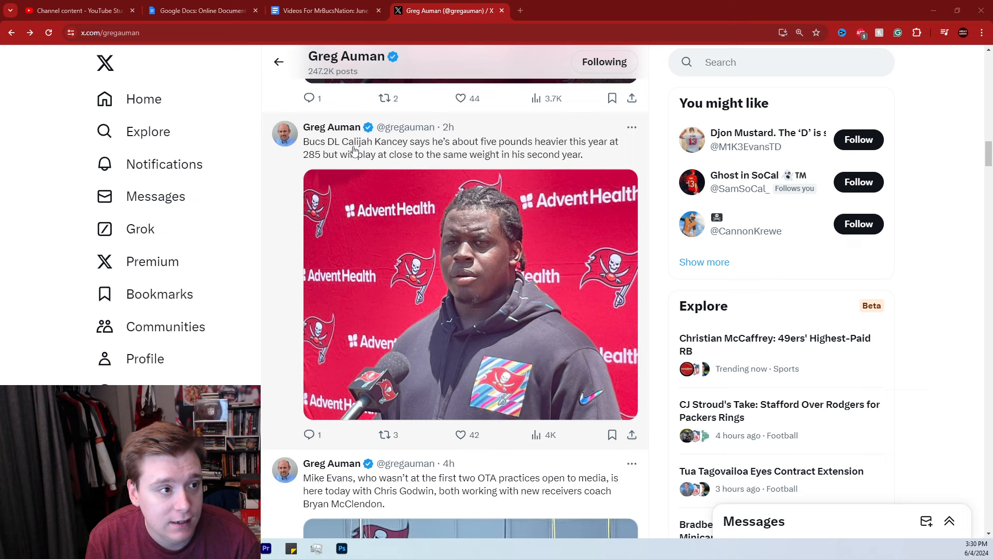
mouse_move(465, 148)
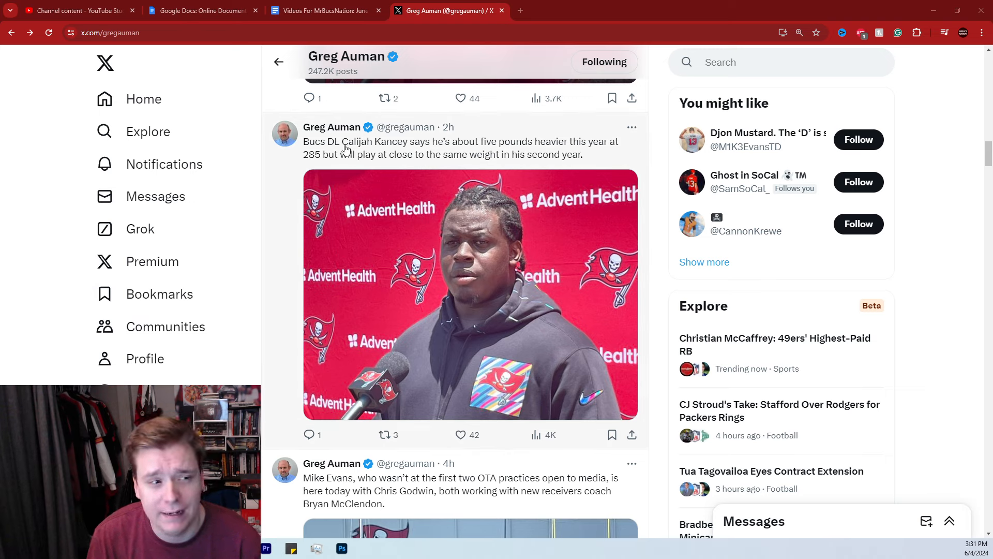
mouse_move(387, 157)
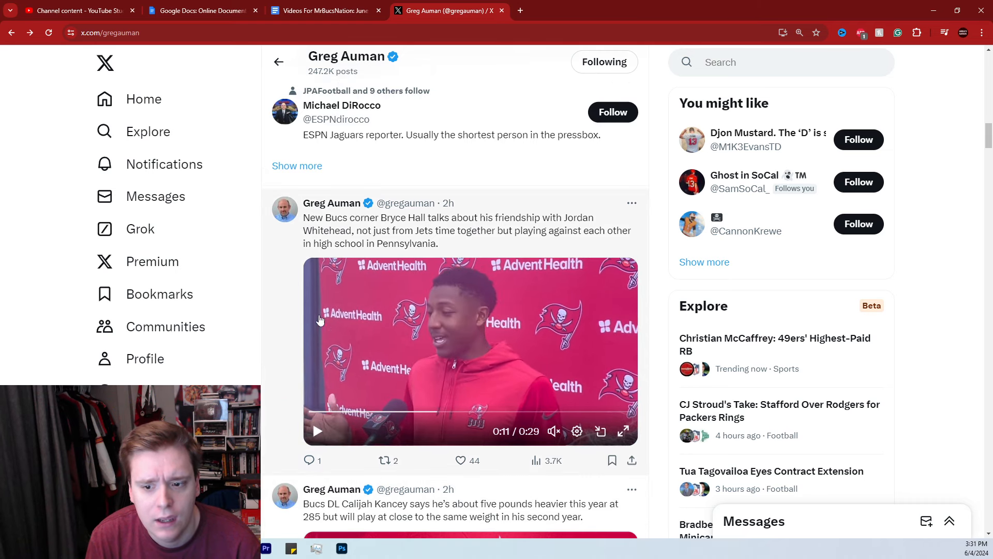
mouse_move(435, 225)
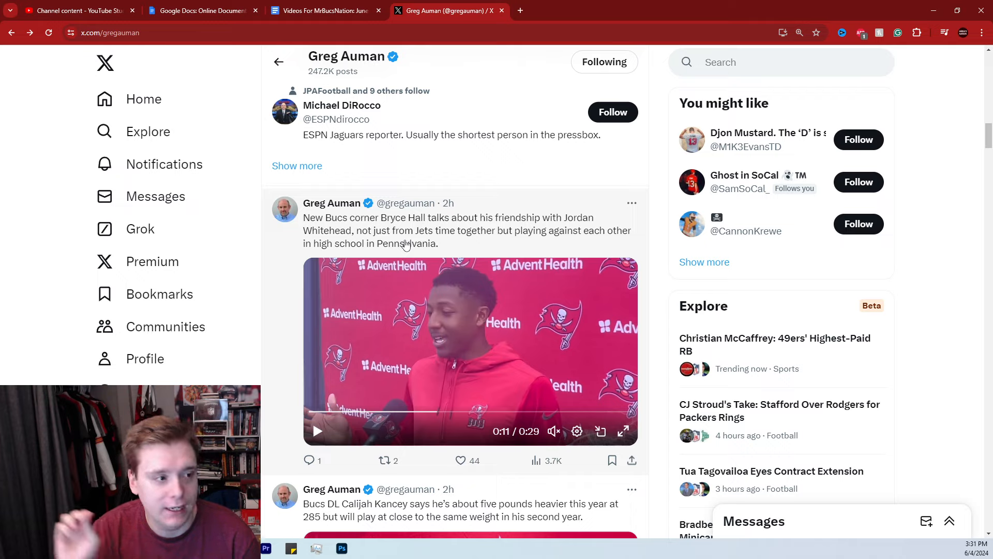
mouse_move(412, 257)
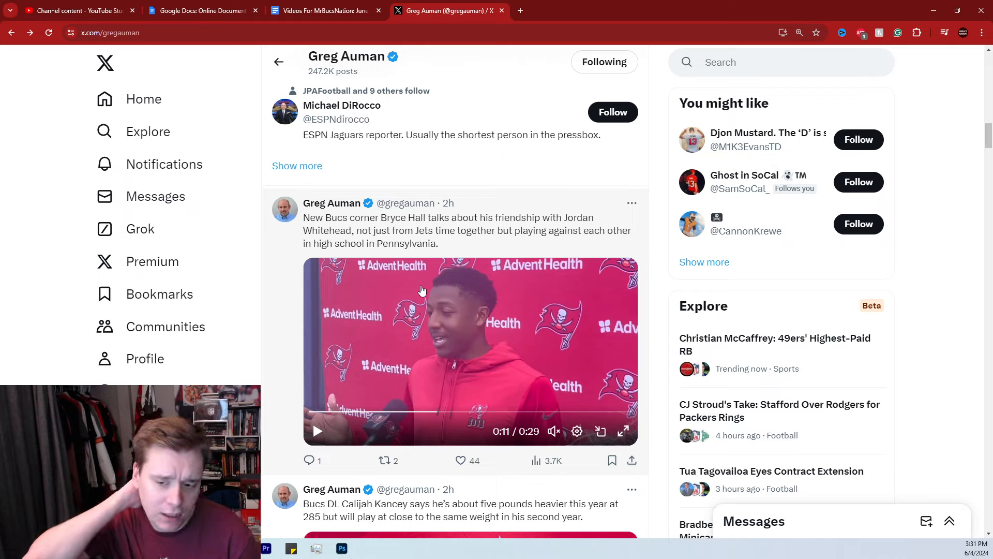
mouse_move(497, 261)
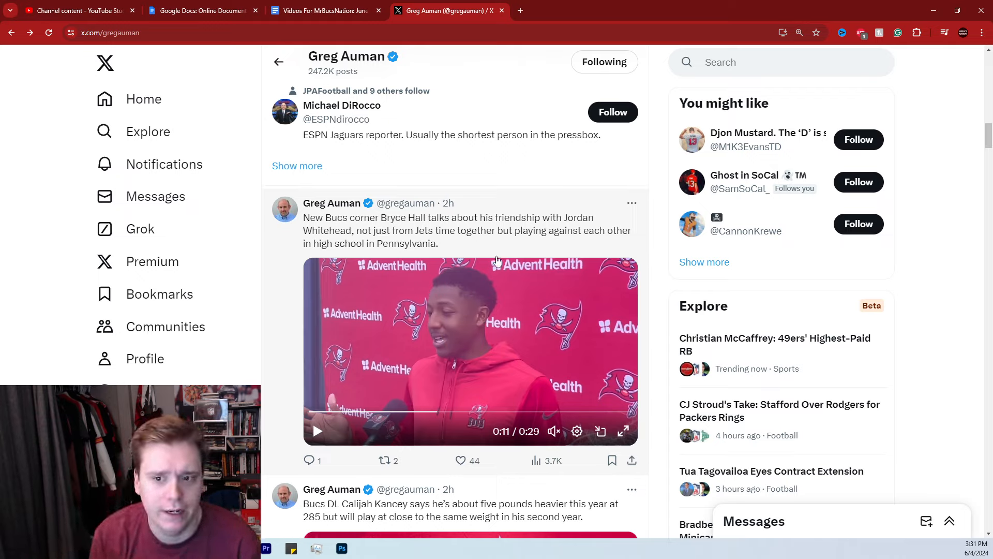
mouse_move(440, 239)
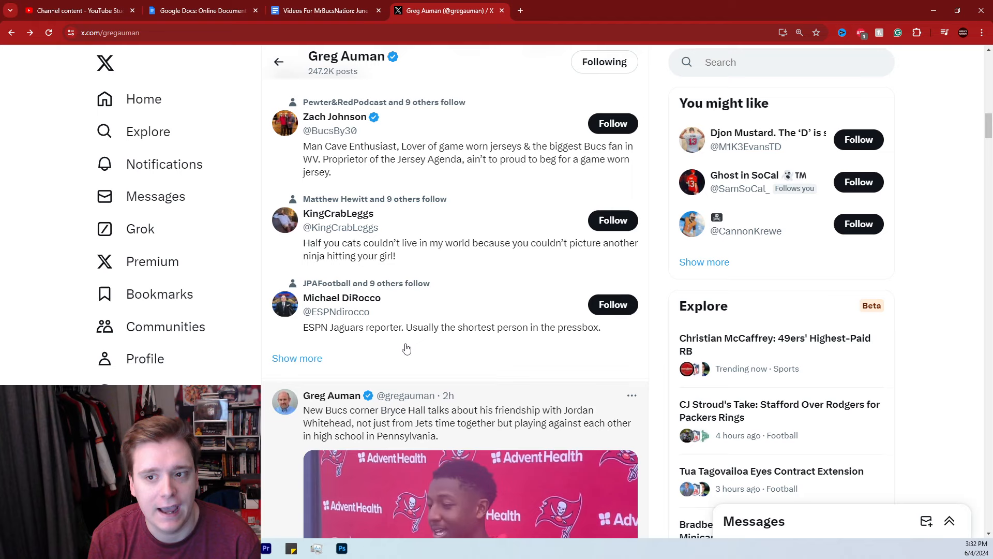
scroll(down, 3)
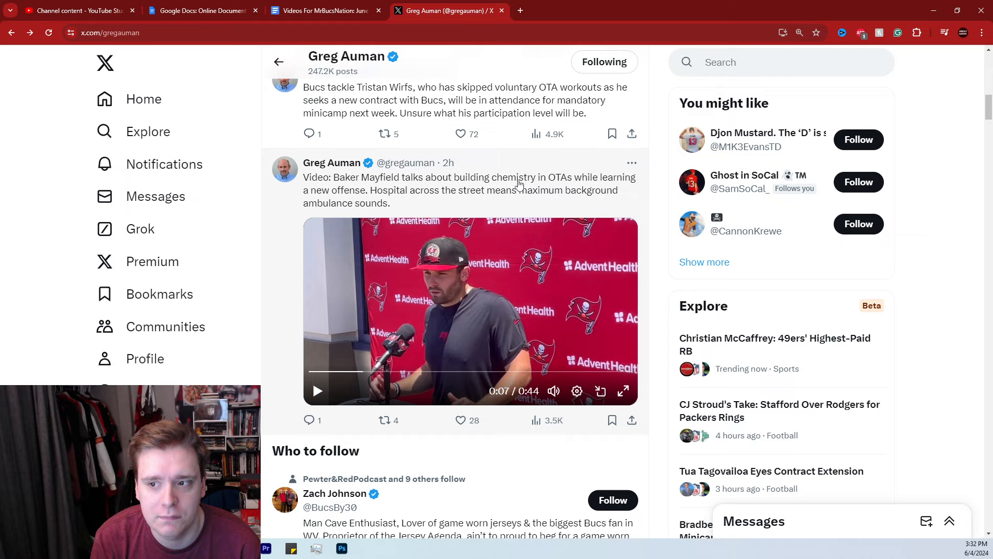
mouse_move(307, 207)
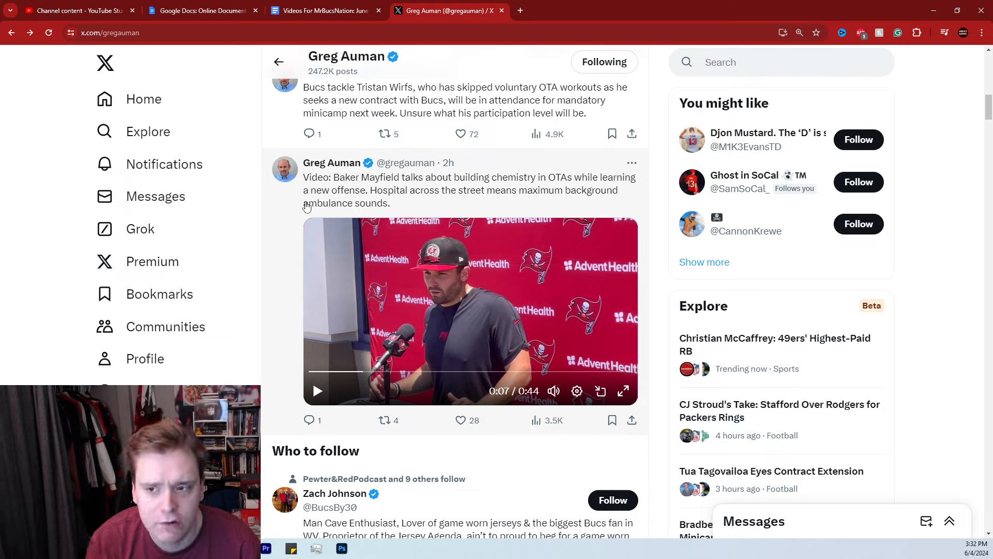
mouse_move(431, 271)
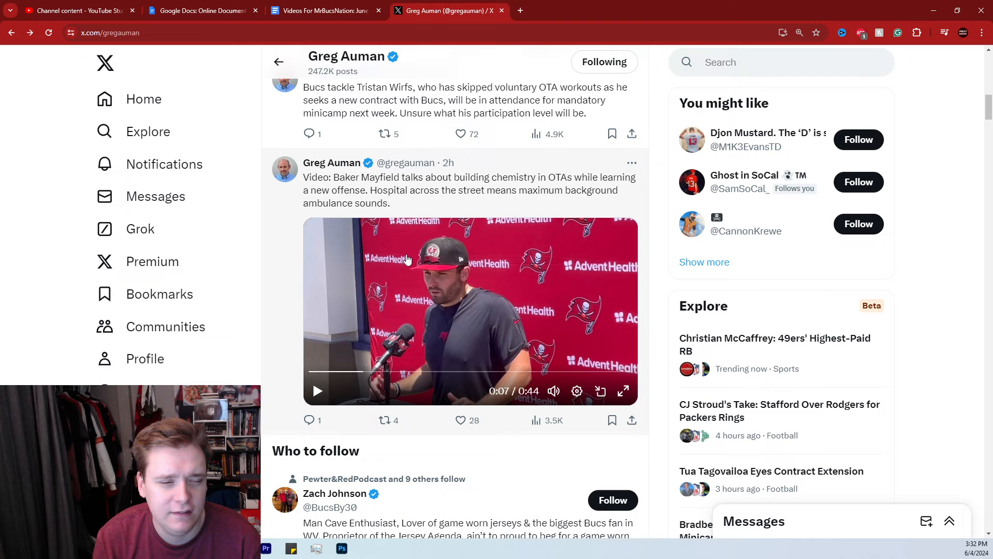
mouse_move(327, 298)
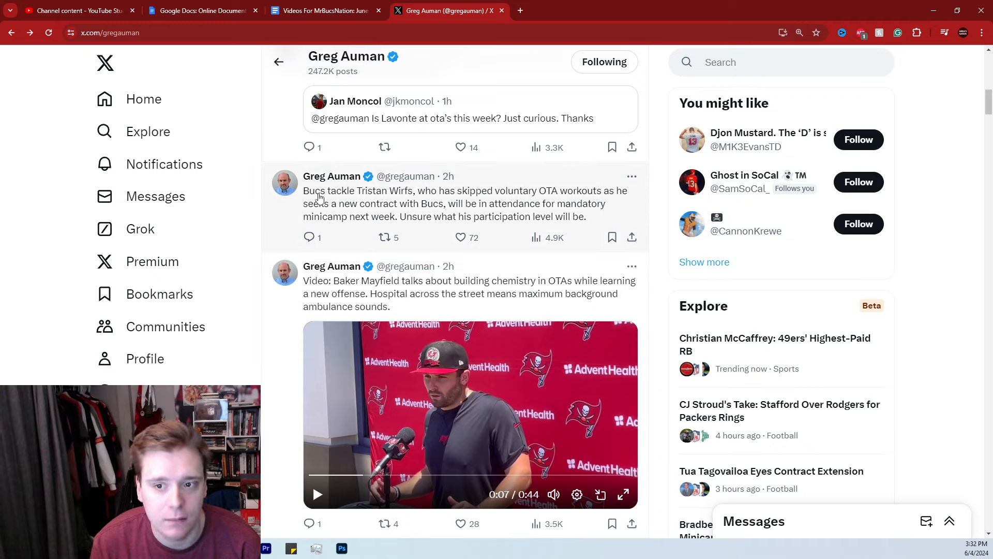
mouse_move(366, 204)
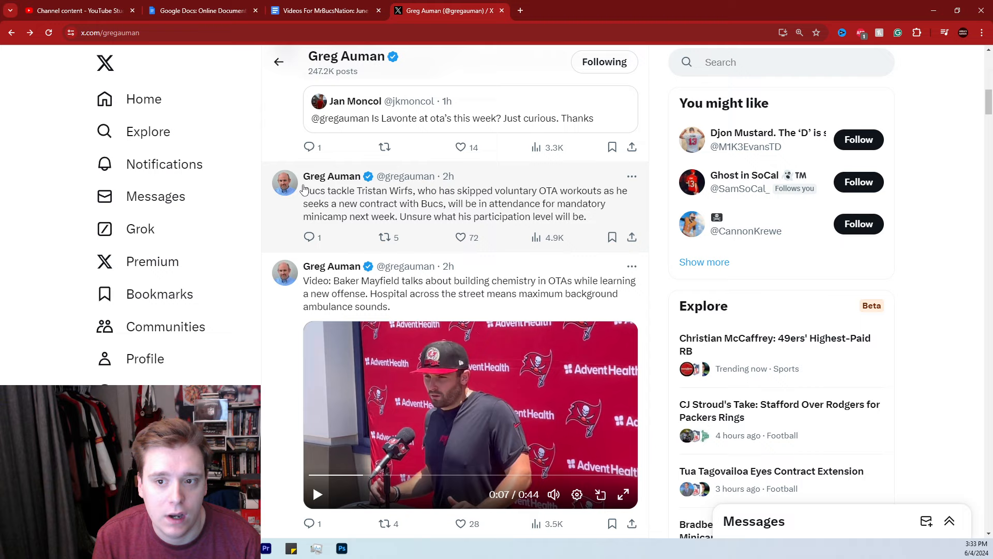
mouse_move(506, 231)
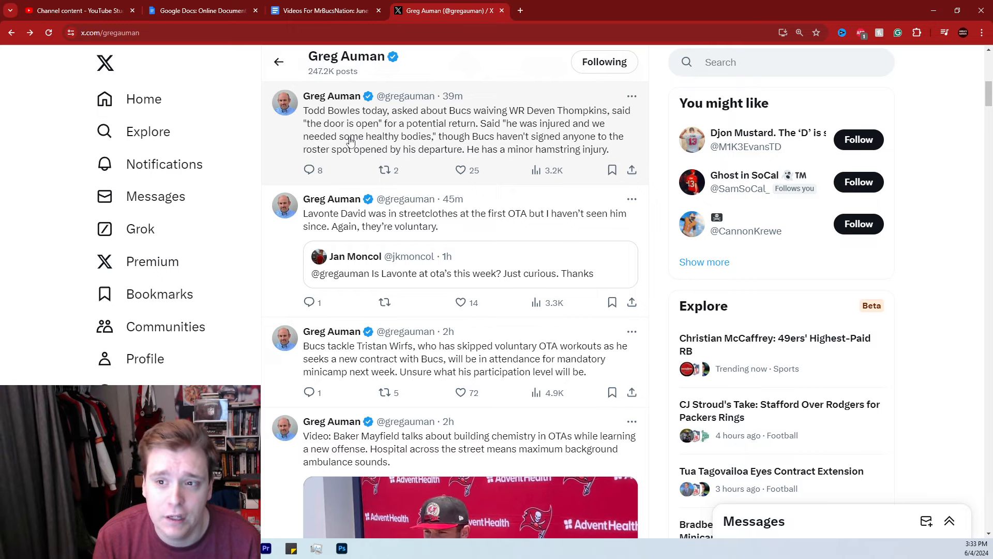
scroll(down, 3)
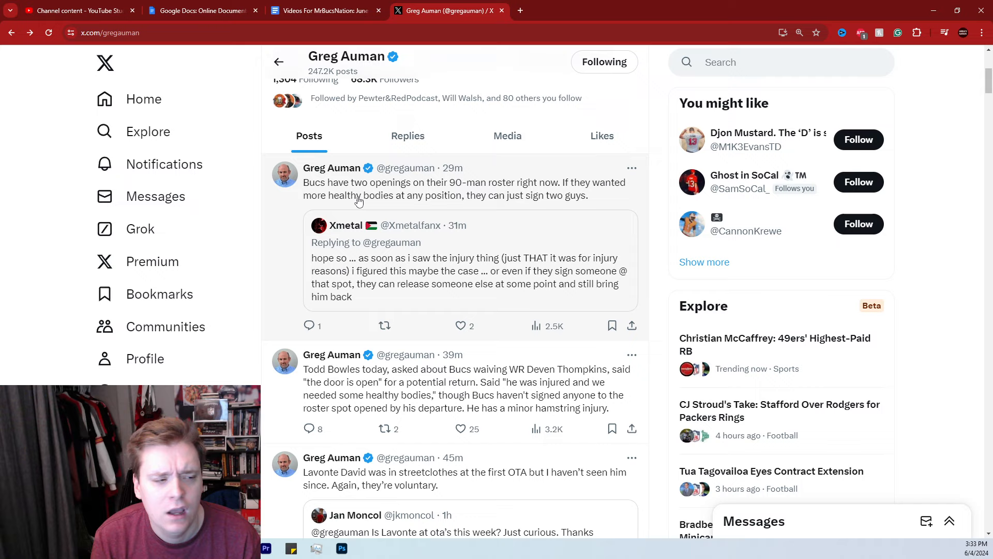
mouse_move(520, 199)
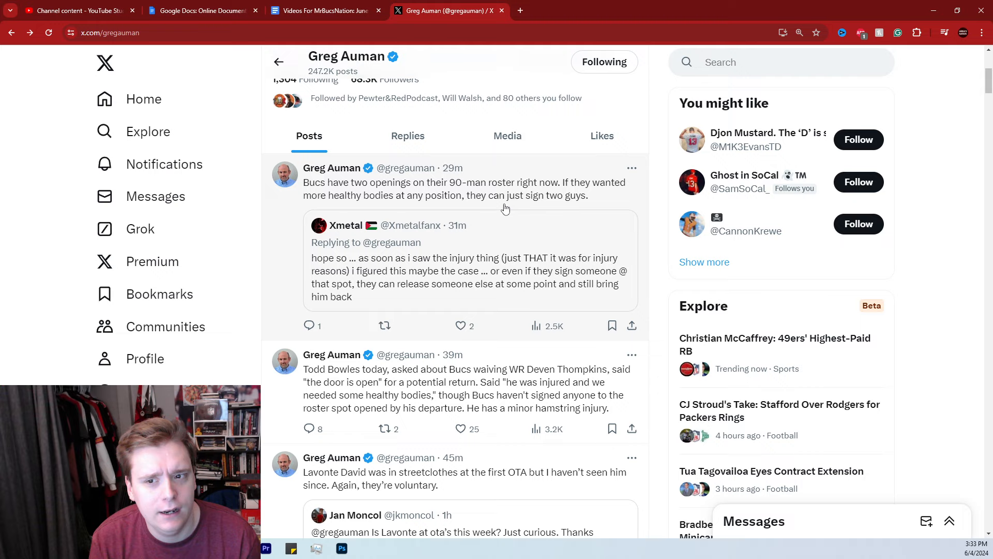
mouse_move(470, 212)
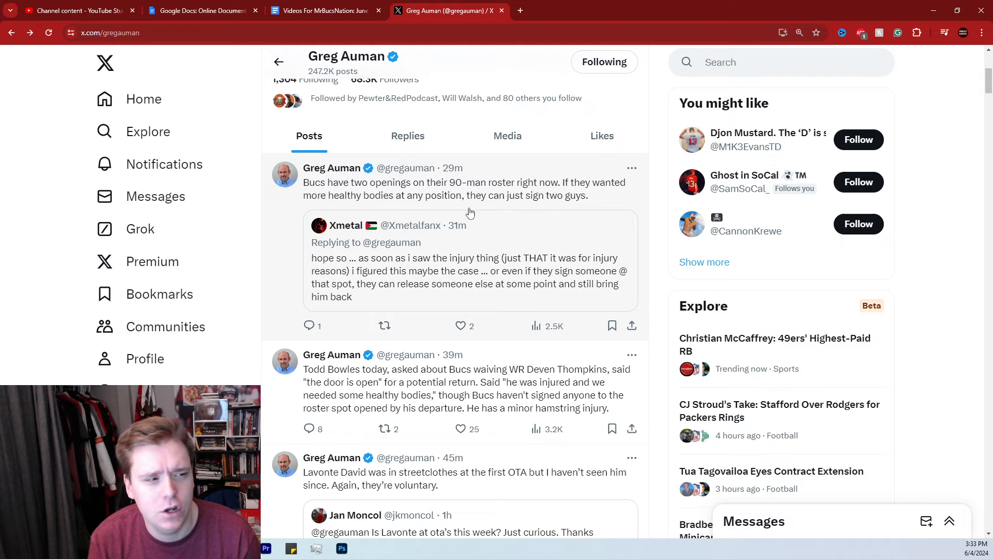
mouse_move(435, 375)
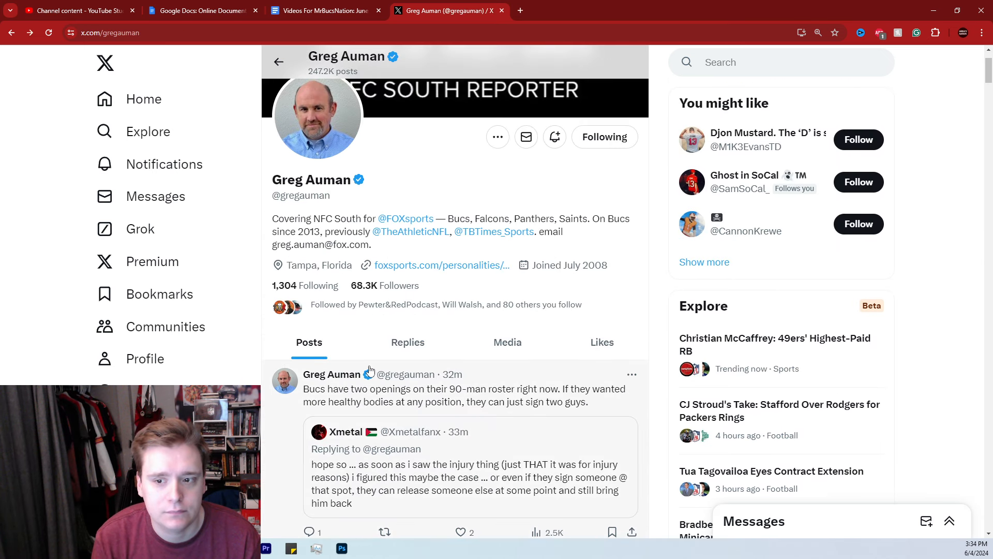
scroll(down, 3)
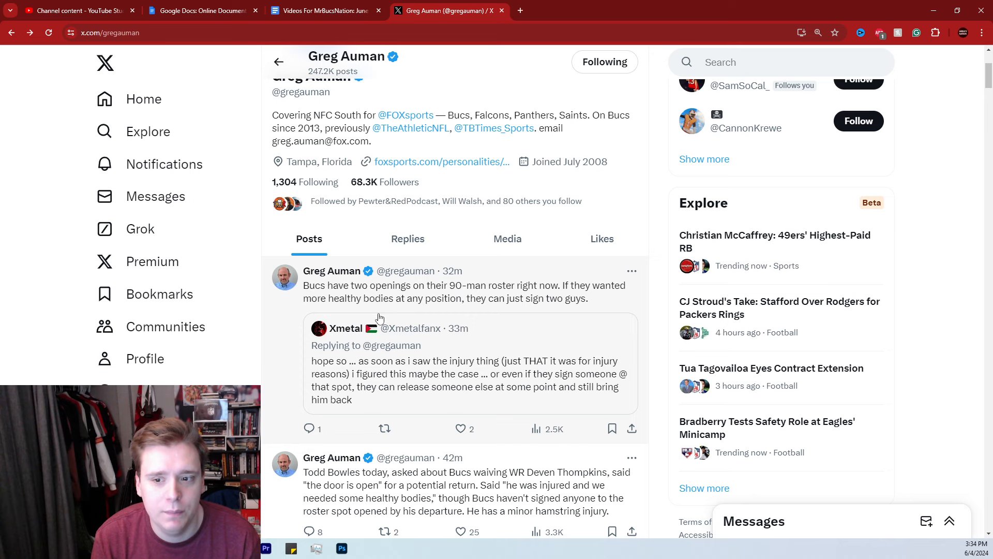
mouse_move(456, 337)
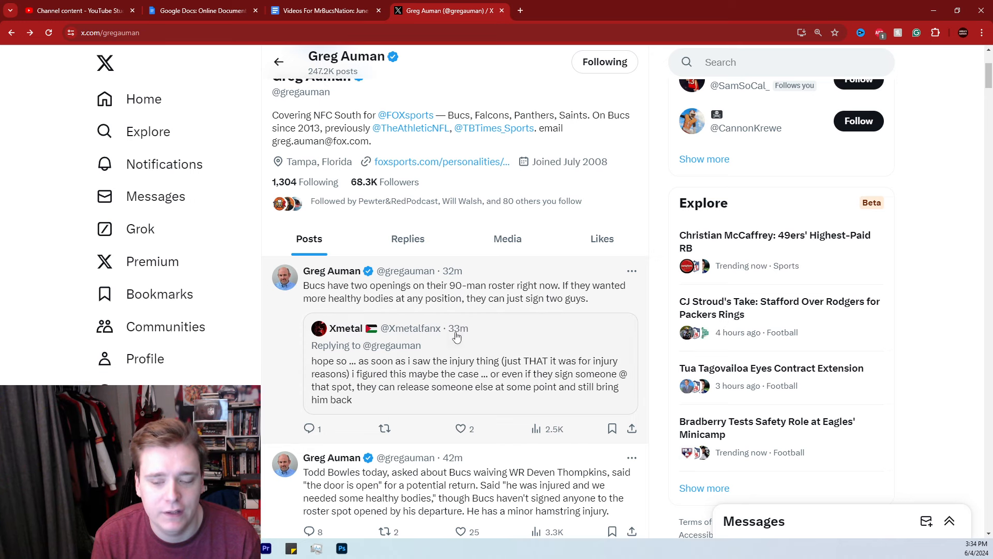
scroll(down, 3)
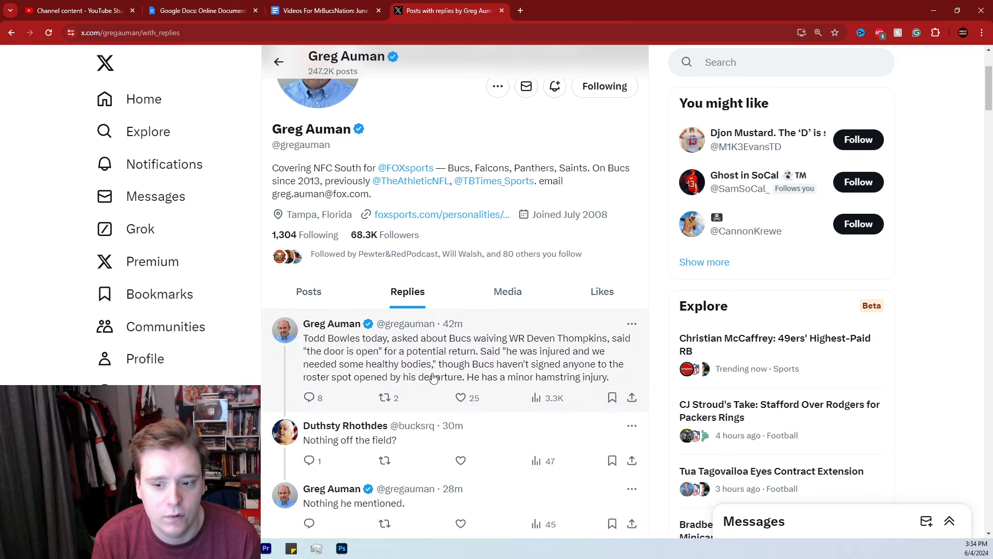
scroll(down, 3)
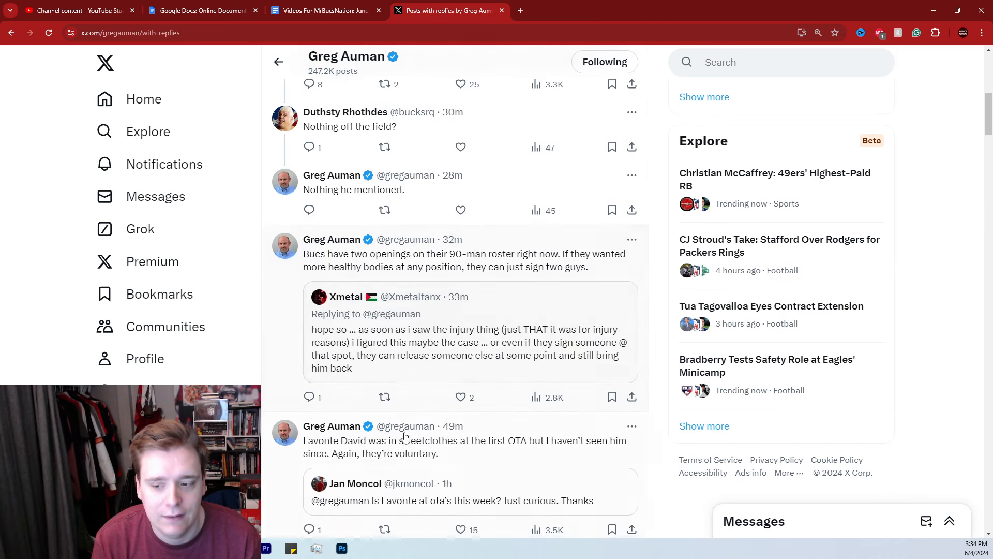
scroll(down, 3)
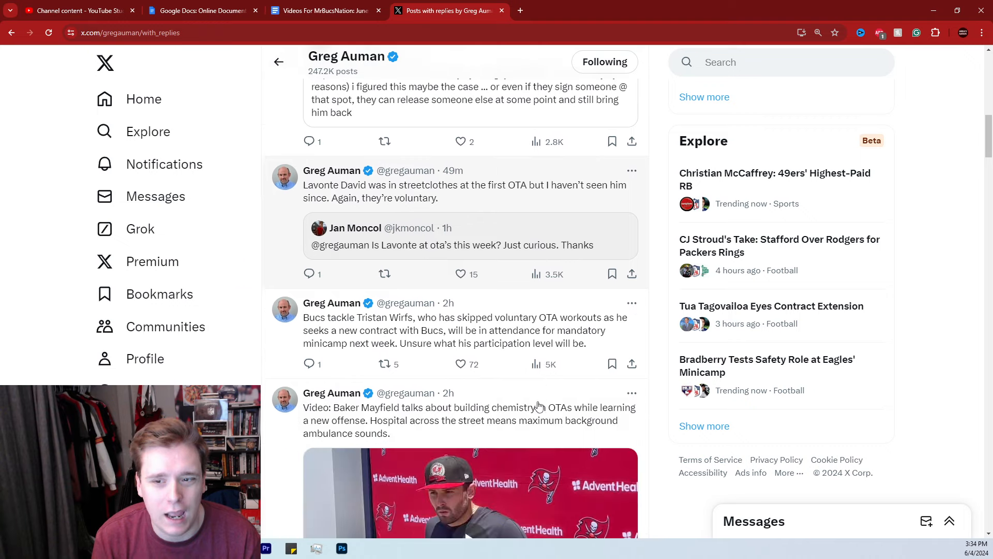
scroll(down, 3)
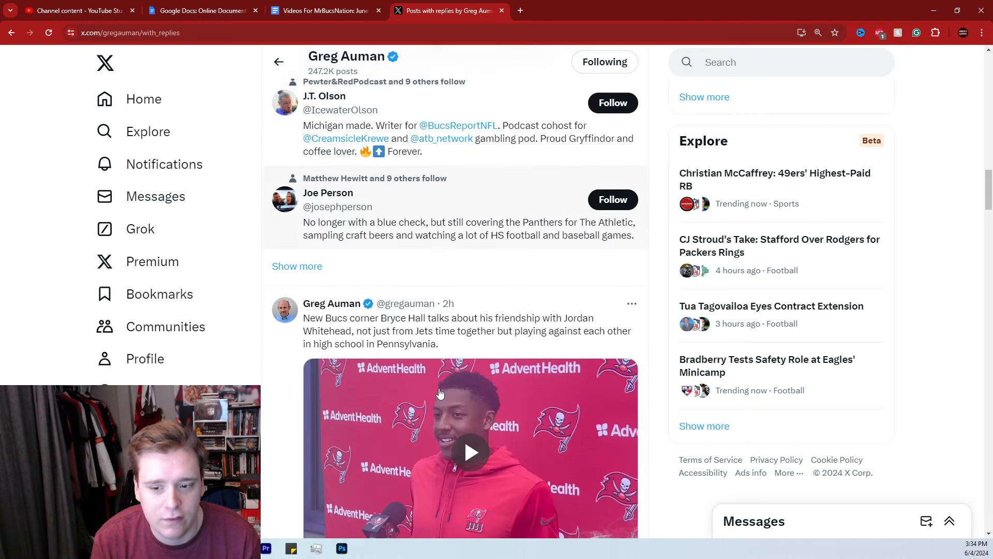
scroll(down, 3)
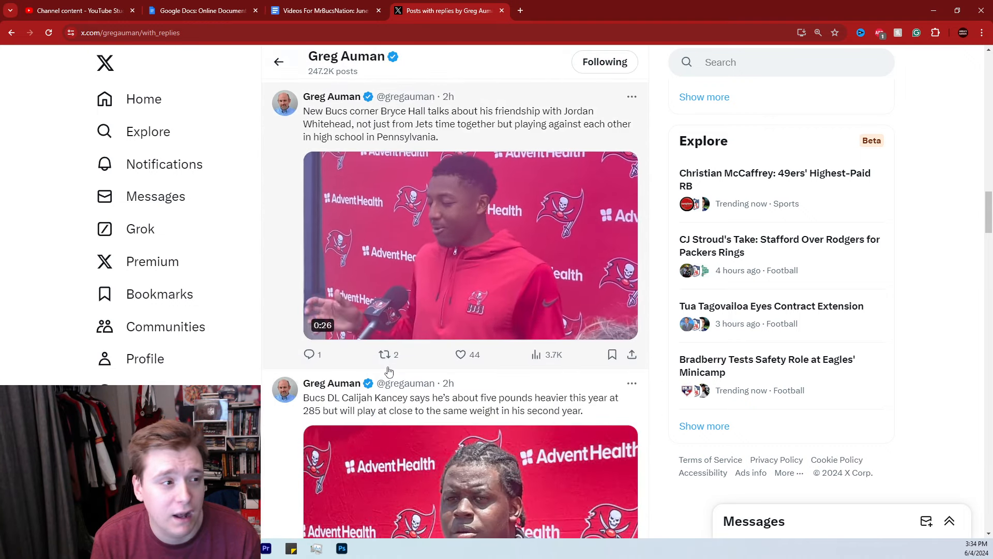
scroll(down, 3)
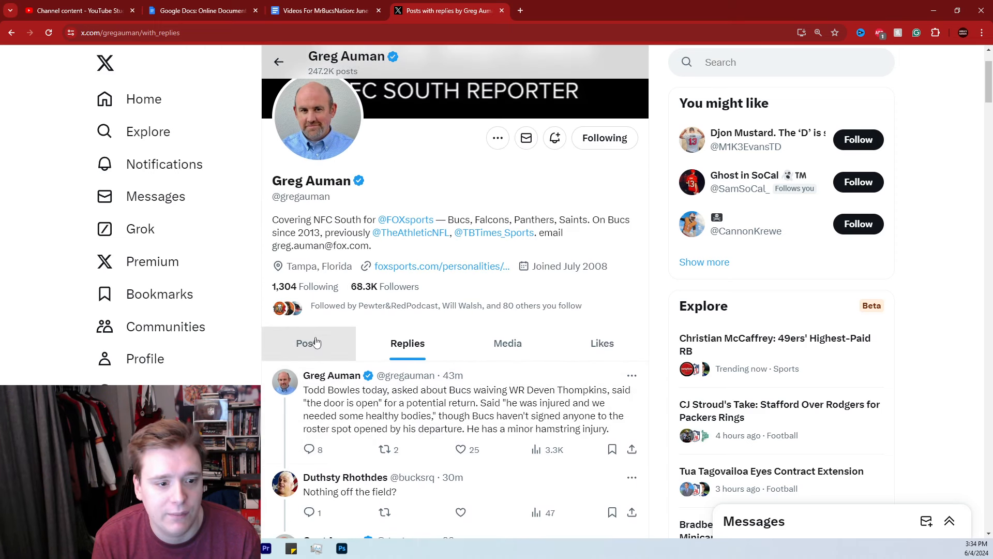
Switch back to the profile's Posts tab and start reading down his posts.
click(308, 343)
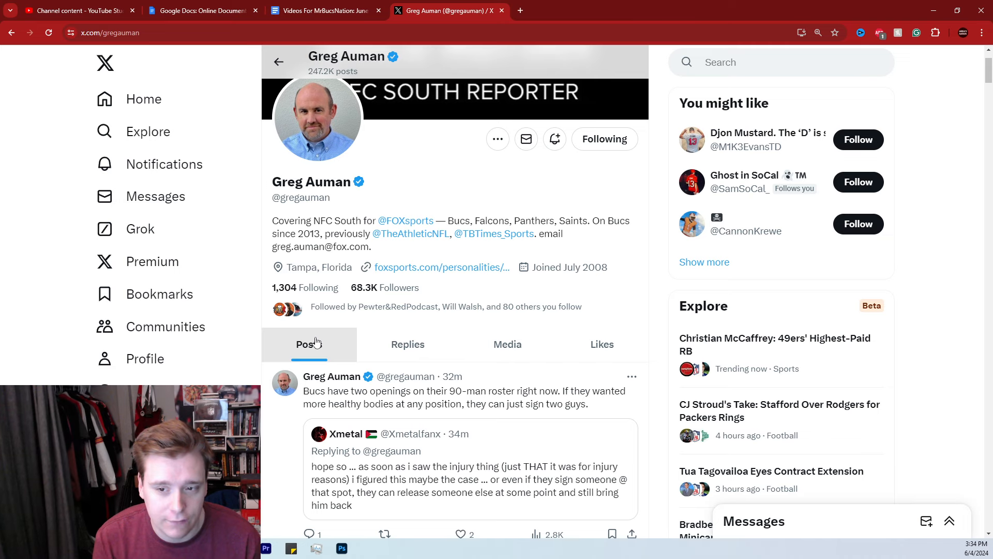
scroll(down, 3)
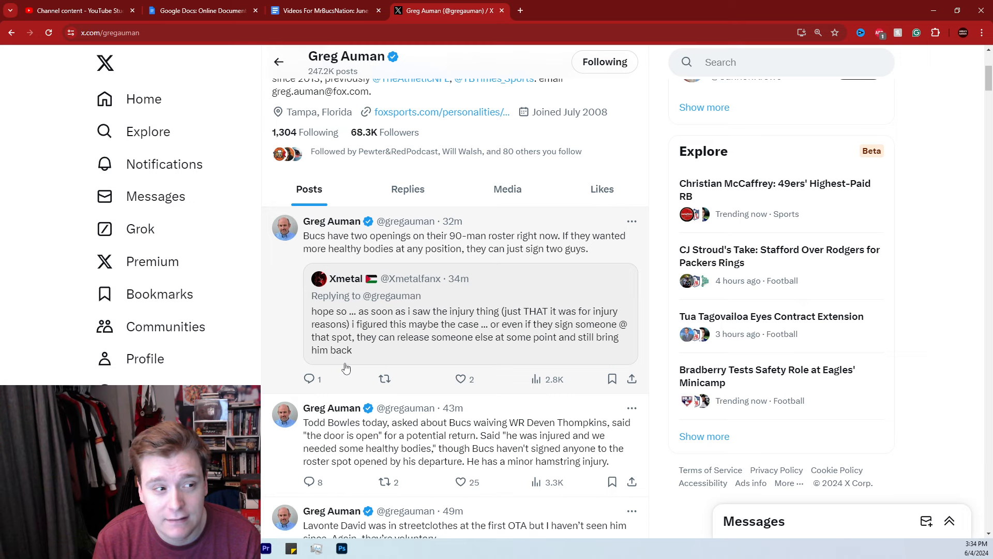
scroll(down, 3)
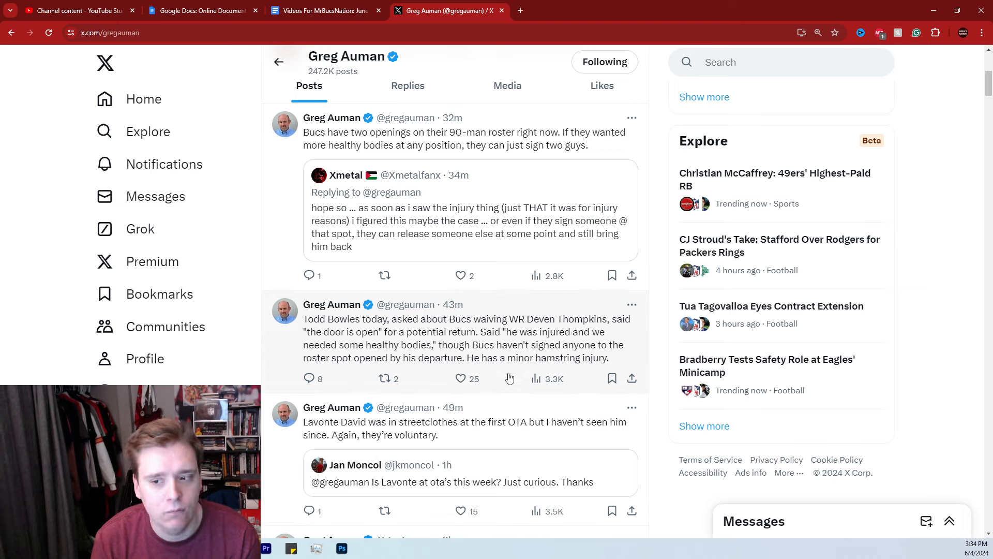
mouse_move(580, 388)
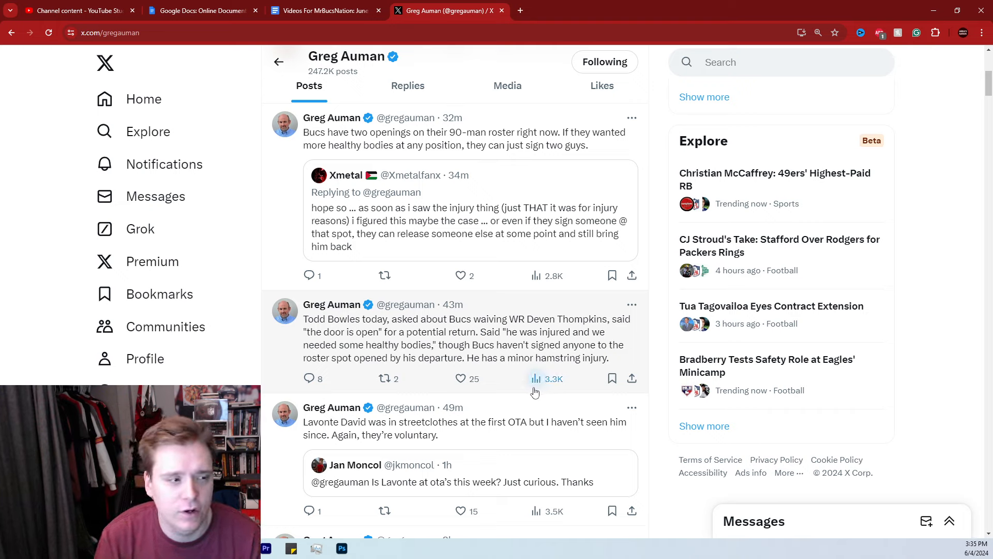
scroll(down, 3)
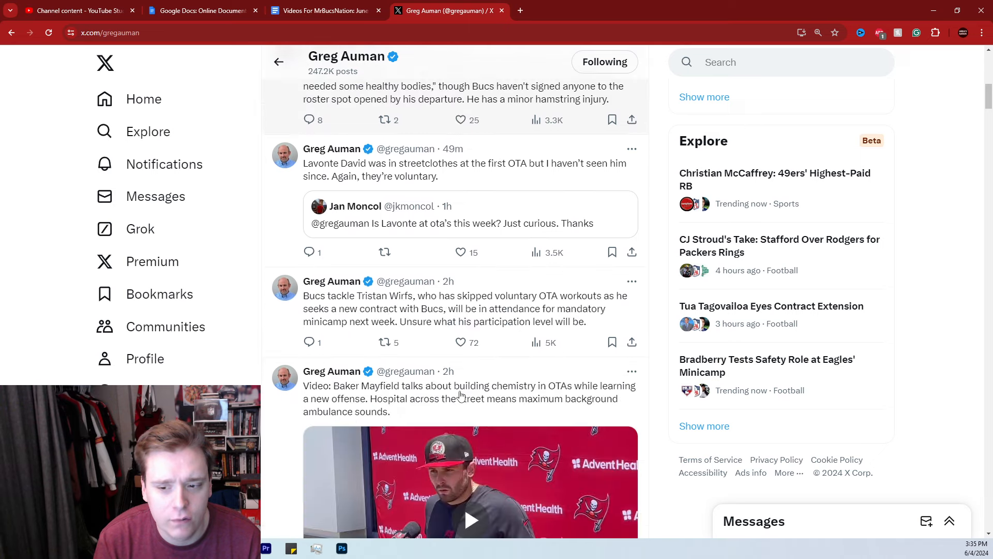
Scroll further down to the Calijah Kancey video and Mike Evans practice update.
scroll(up, 3)
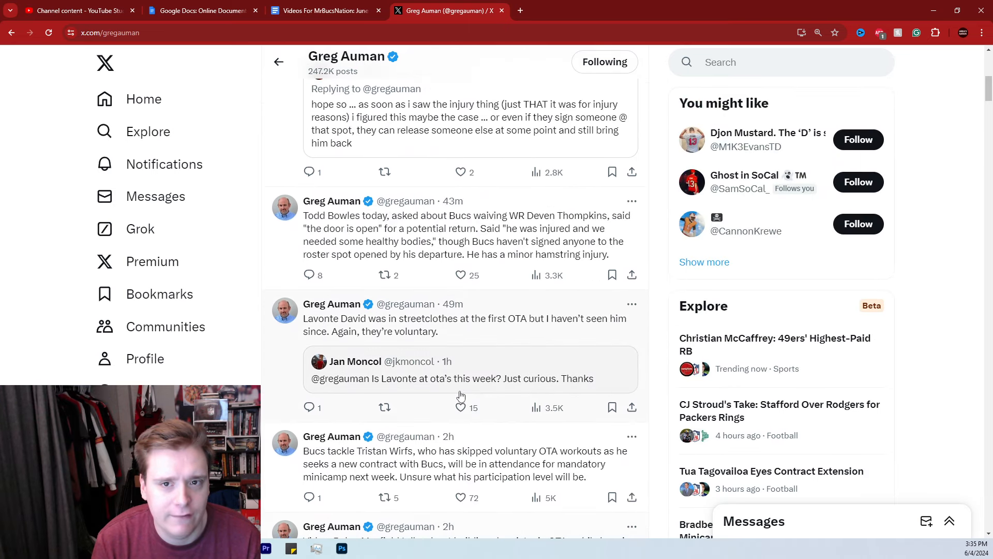
scroll(down, 3)
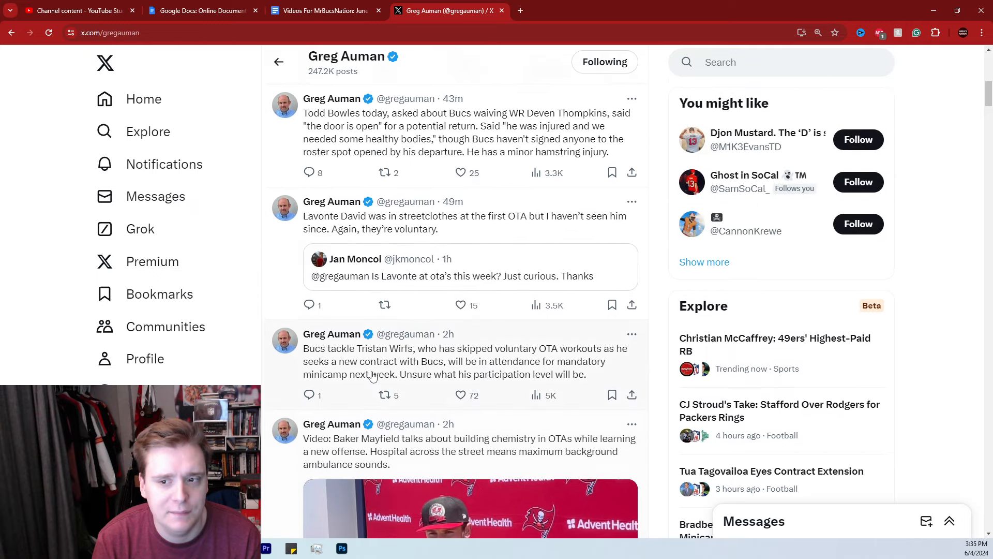
scroll(down, 3)
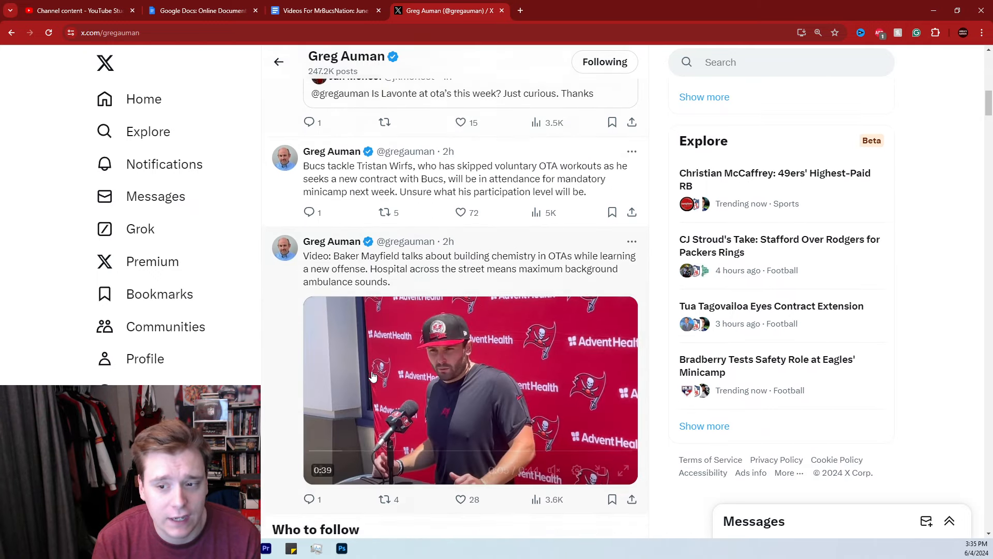
scroll(down, 3)
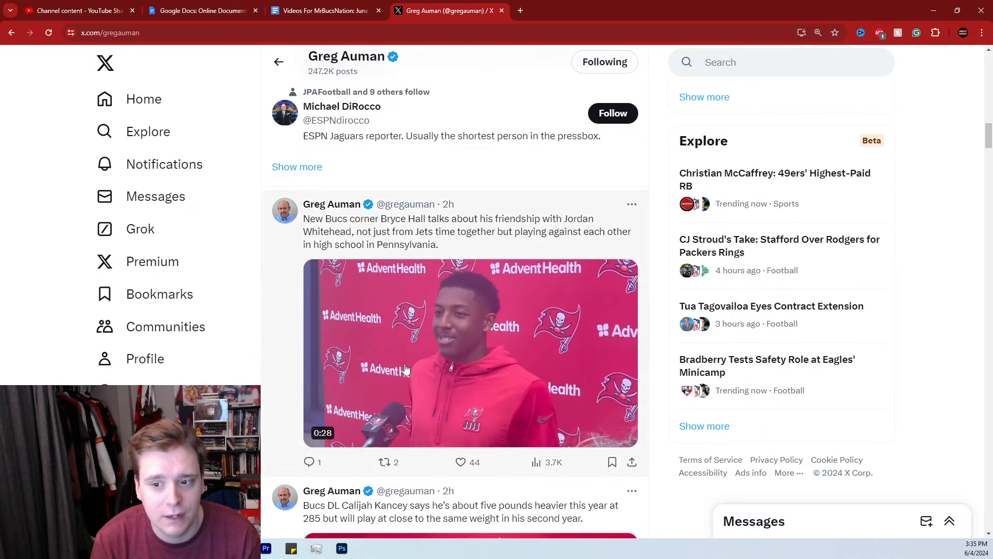
scroll(down, 3)
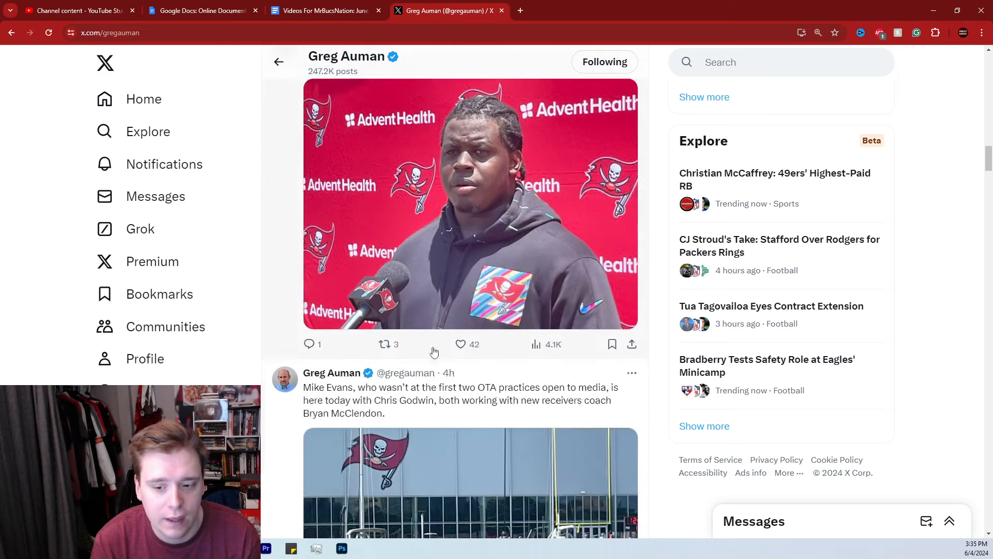
scroll(down, 3)
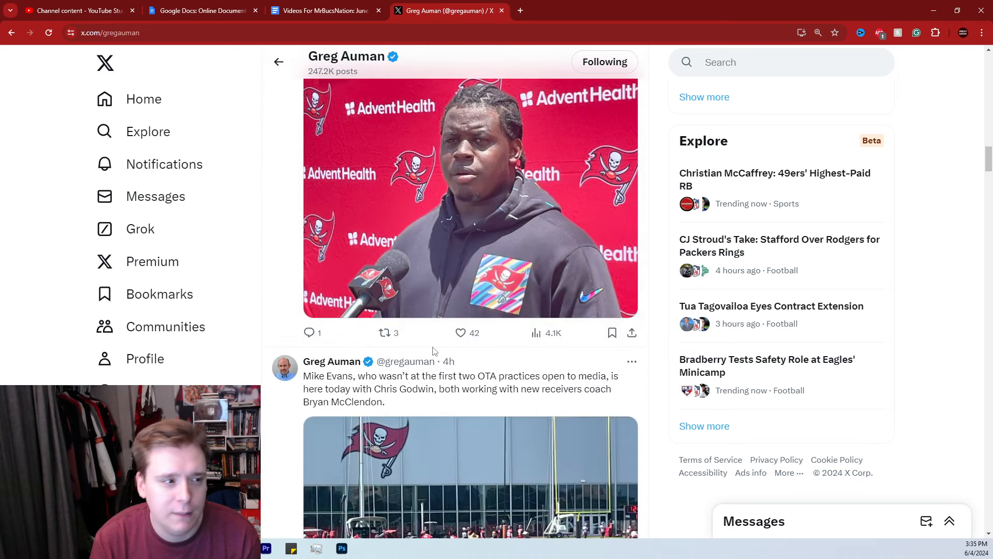
scroll(down, 3)
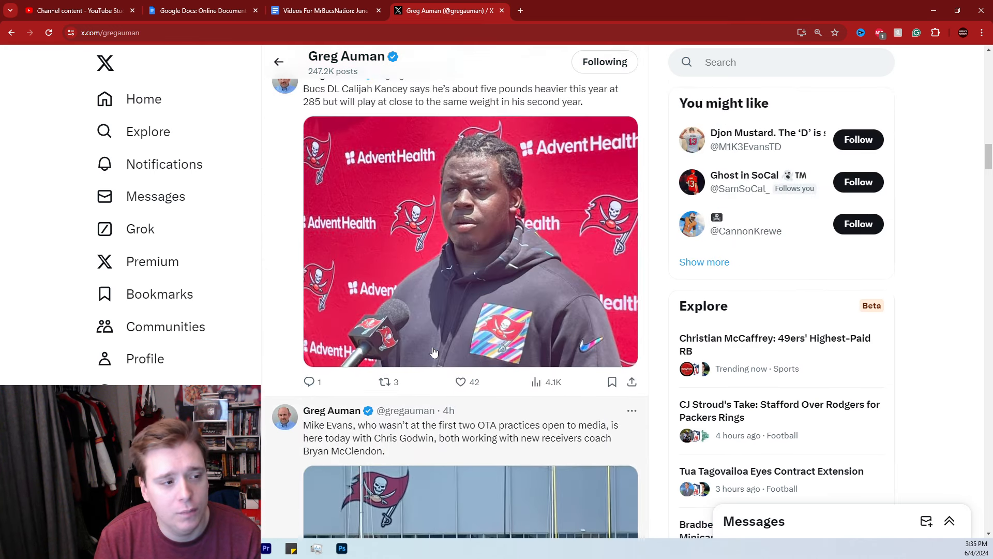
scroll(down, 3)
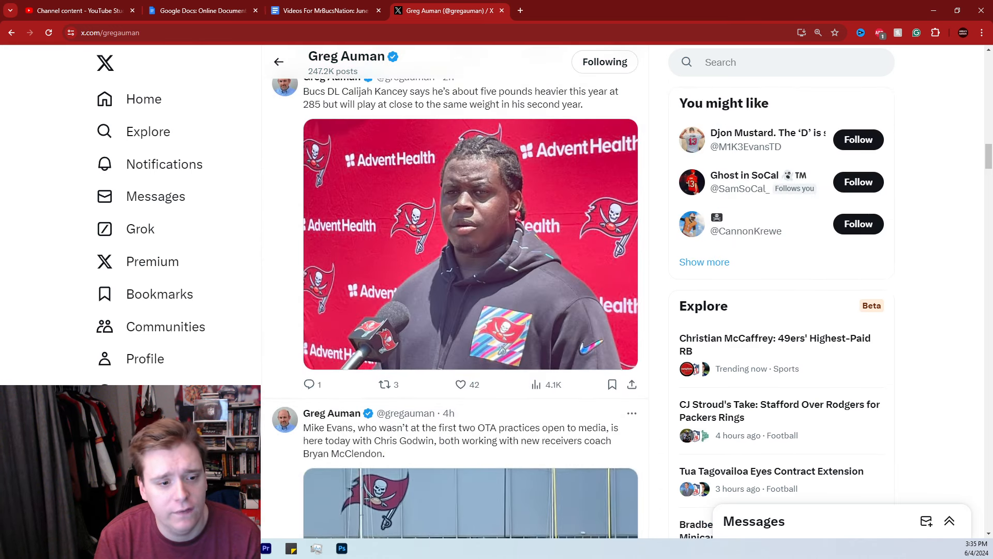